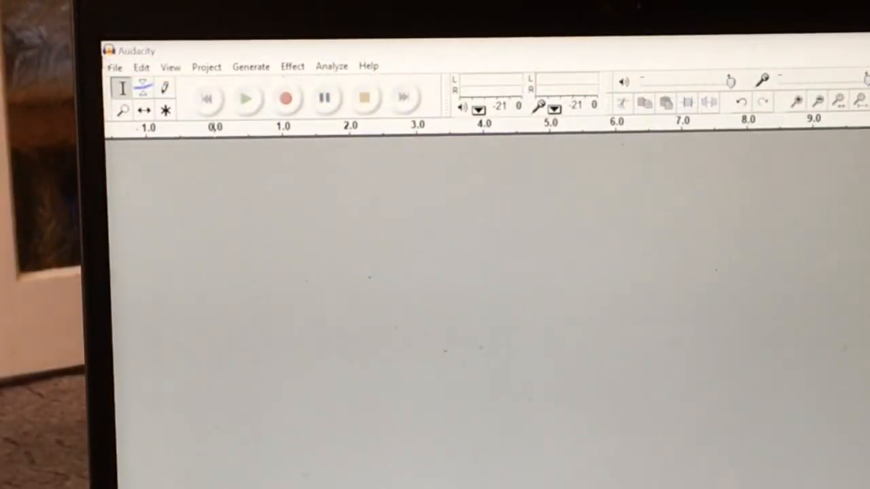
In Preferences, set playback to Speakers (USB Audio CODEC) and recording to Microphone (USB Audio CODEC).
left_click(141, 67)
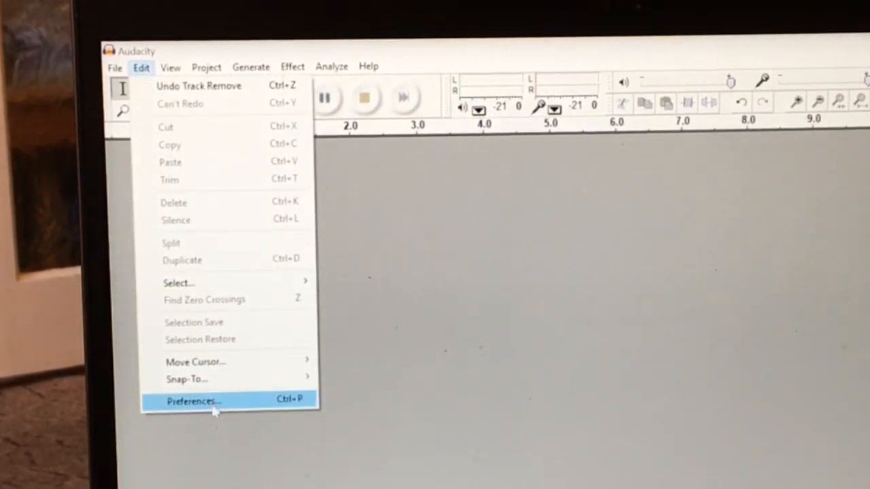
left_click(195, 399)
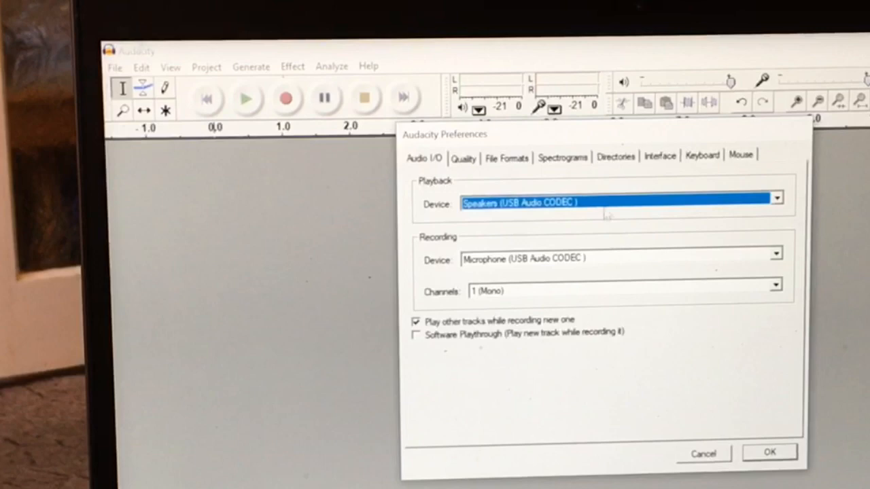
left_click(777, 196)
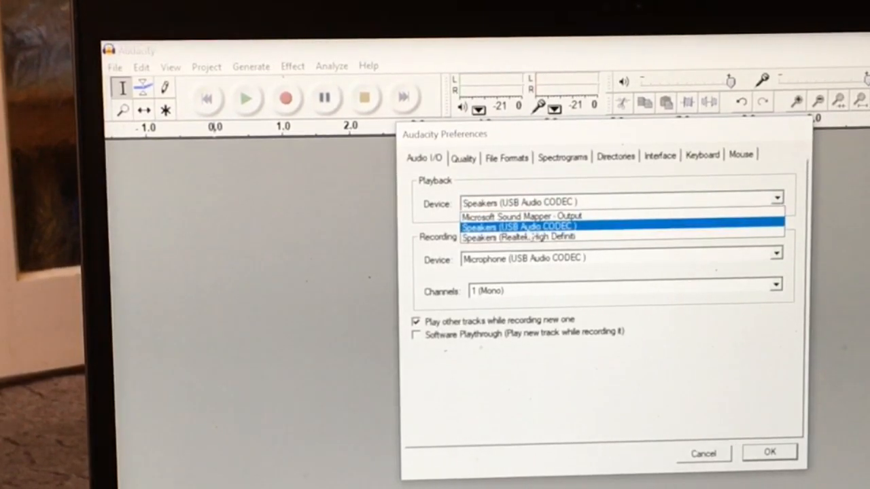
left_click(543, 226)
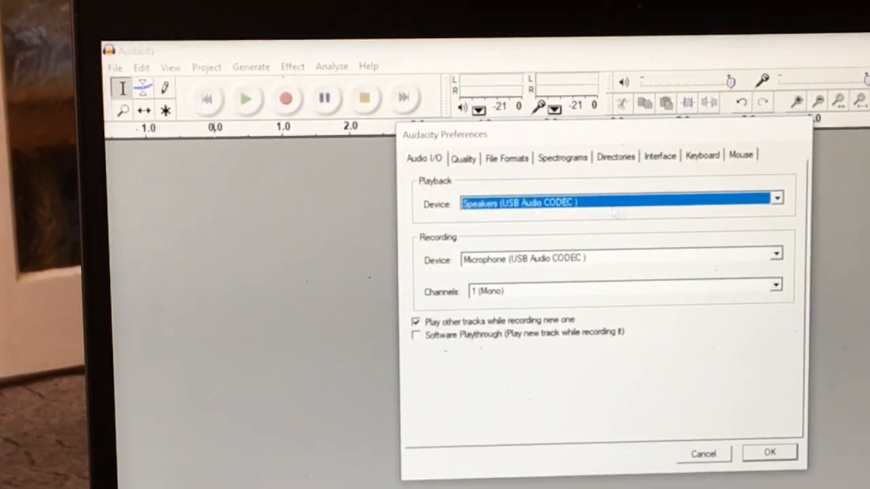
left_click(776, 256)
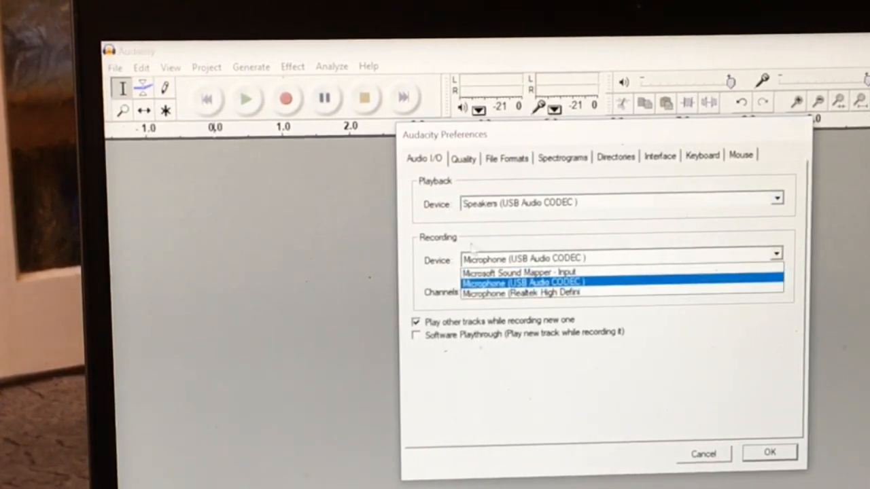
left_click(523, 282)
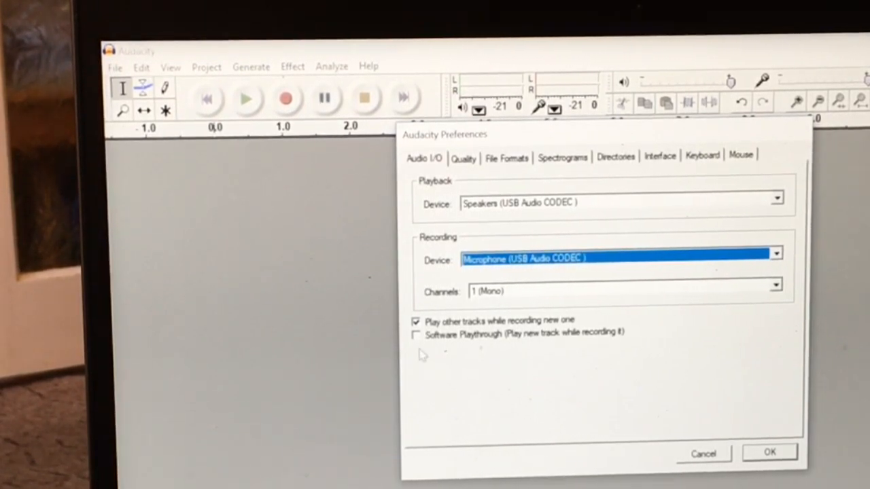
mouse_move(450, 350)
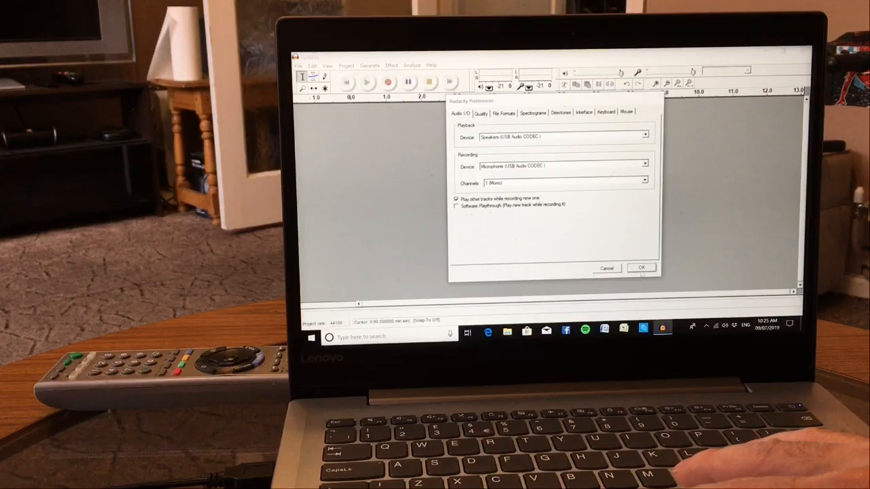
Confirm the USB Audio CODEC device choices with OK.
left_click(641, 268)
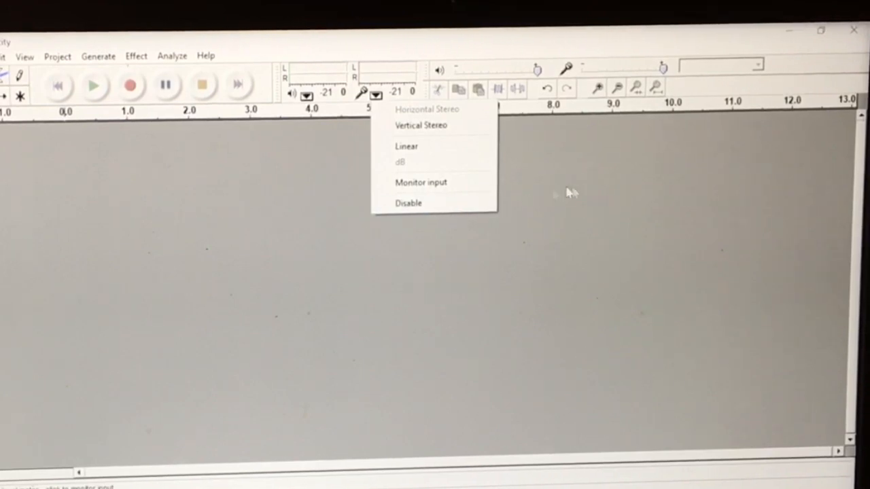
mouse_move(546, 188)
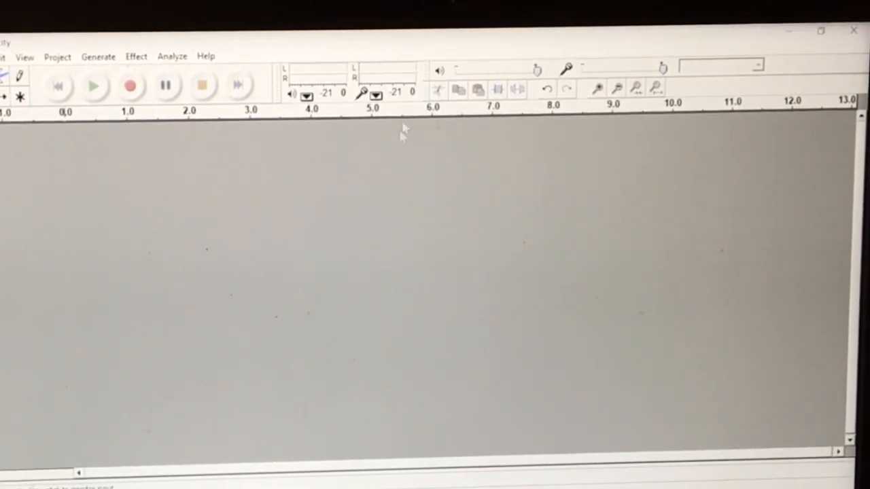
mouse_move(386, 173)
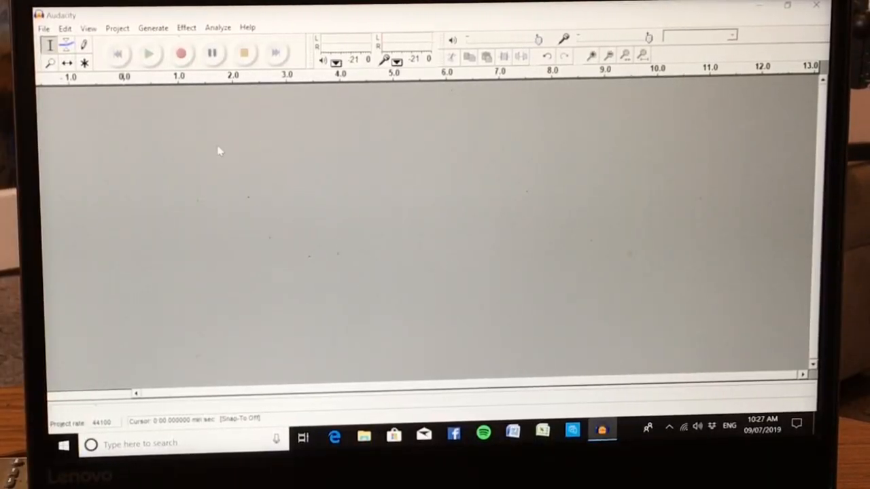
mouse_move(194, 98)
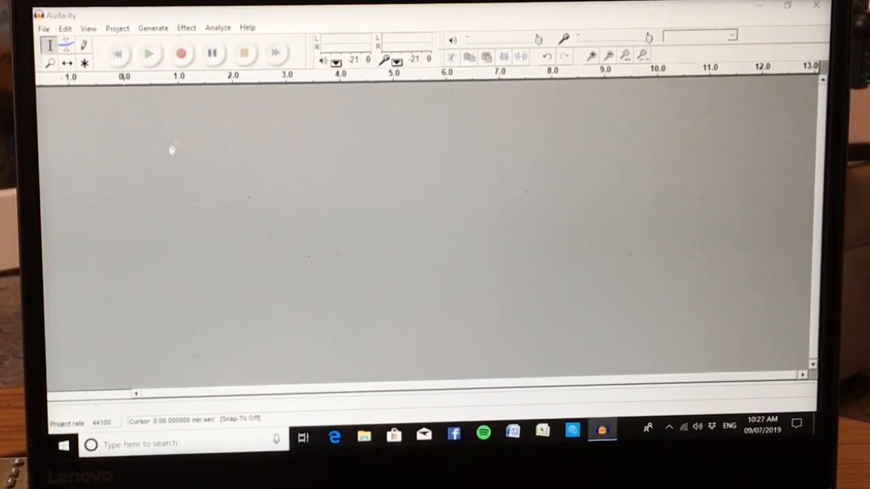
mouse_move(192, 109)
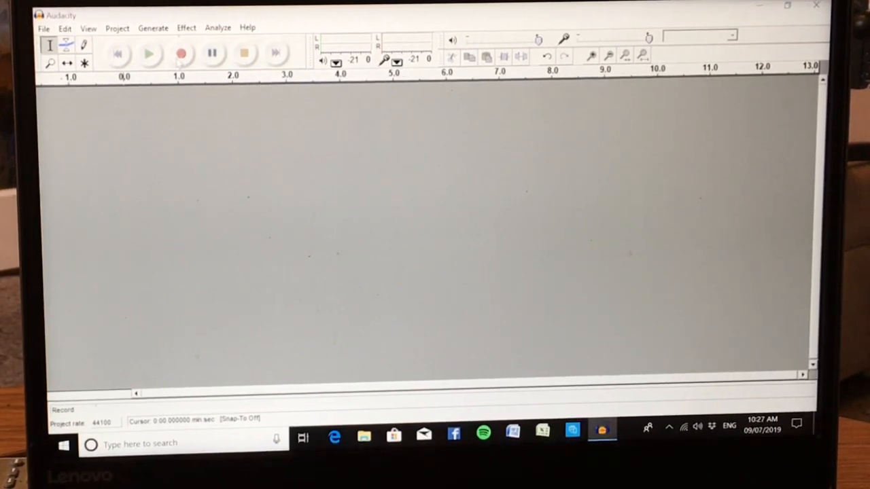
mouse_move(182, 53)
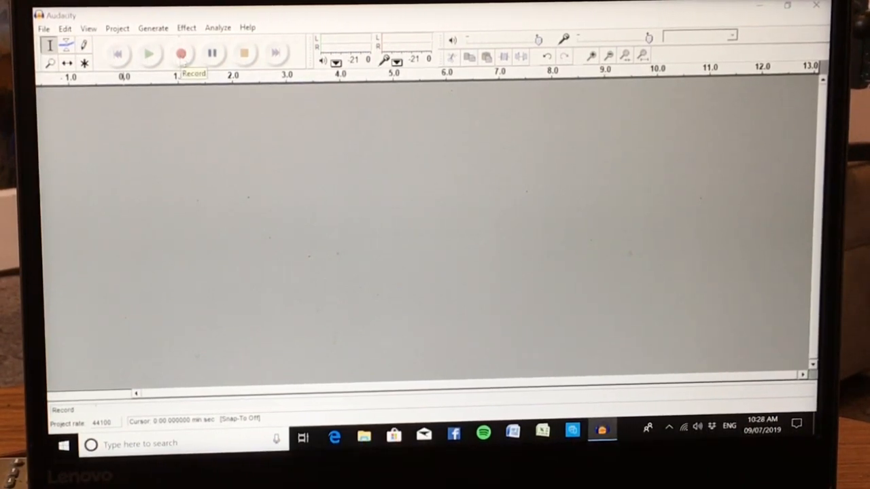
Record the first mono voice take, stop recording, and start playback.
left_click(182, 54)
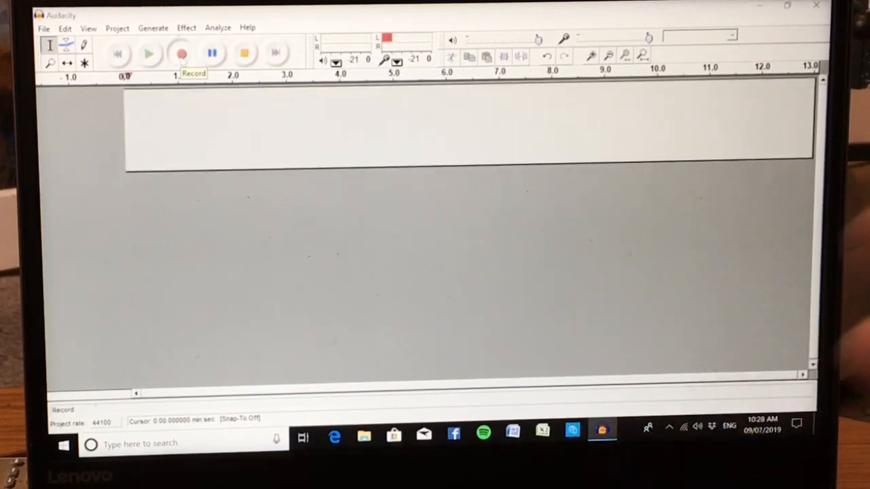
left_click(182, 52)
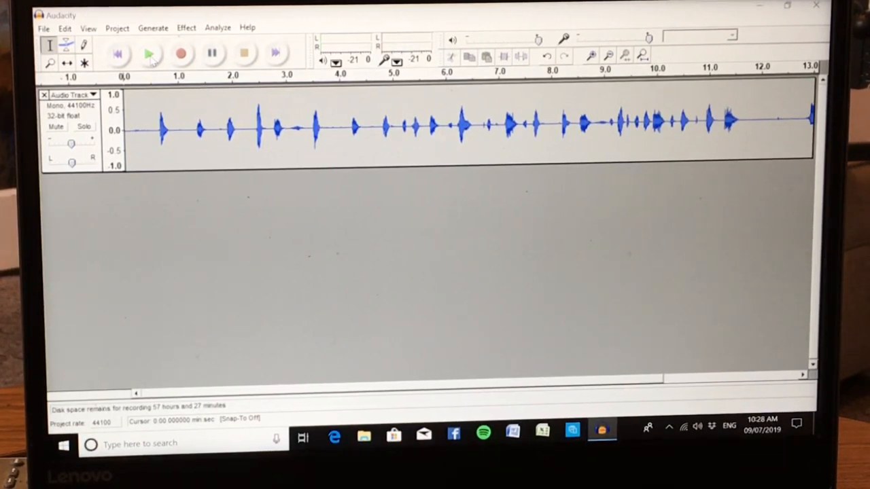
left_click(148, 51)
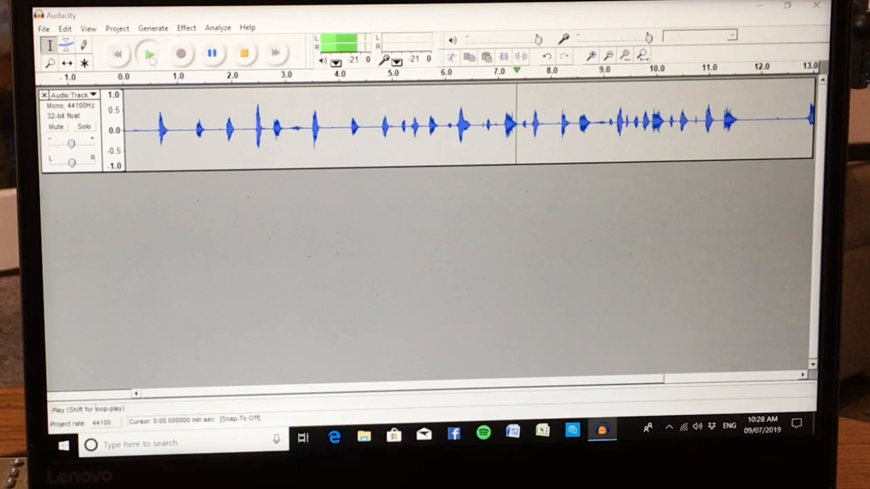
Stop playback of the first recorded track.
left_click(148, 53)
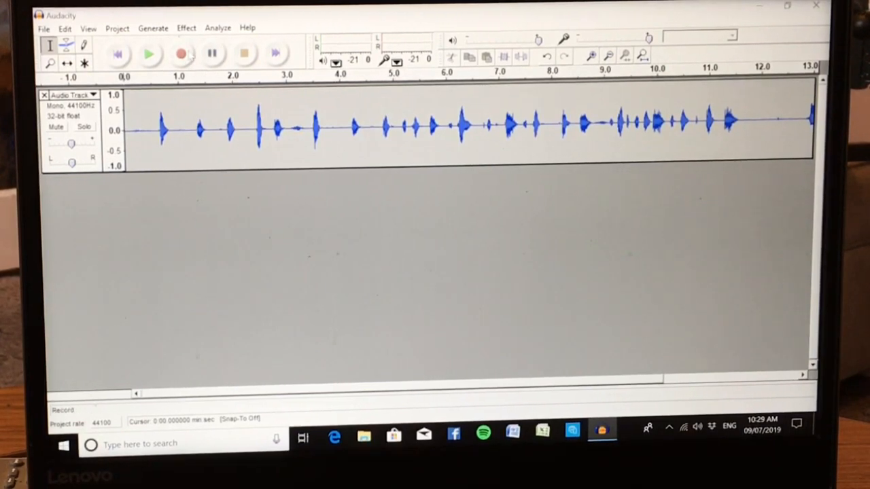
Record a second mono take beneath the first track, then stop.
left_click(181, 53)
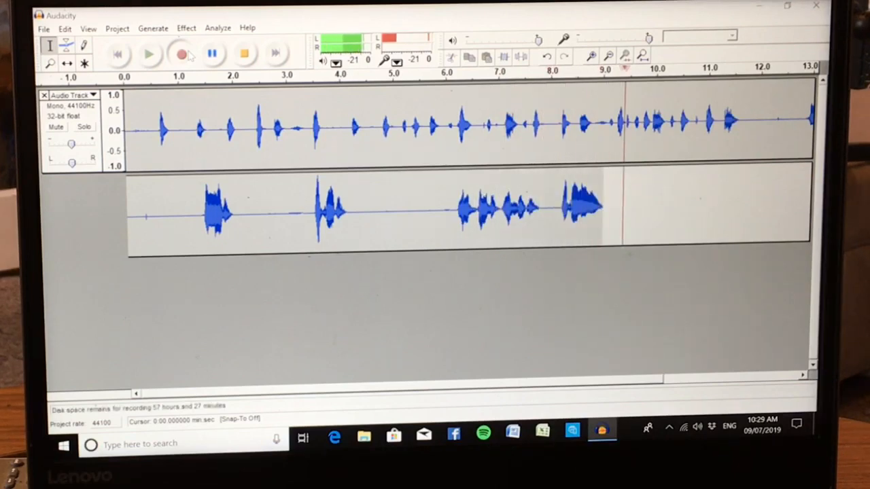
left_click(243, 54)
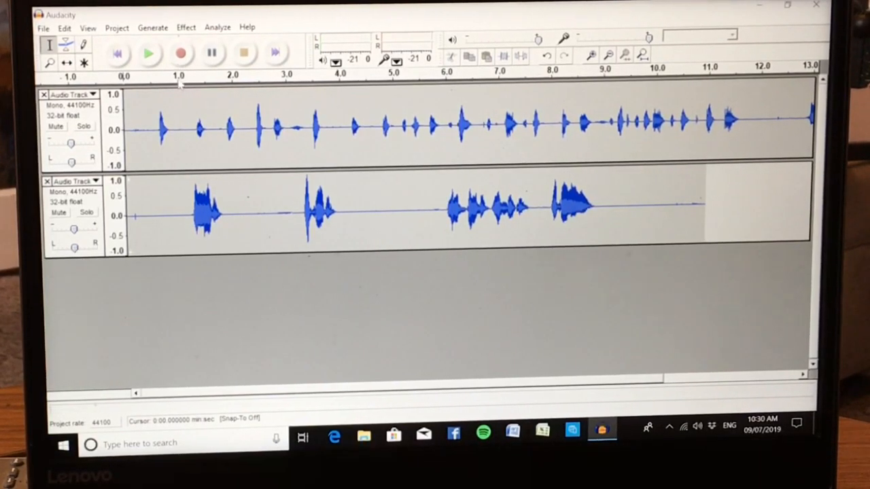
mouse_move(183, 53)
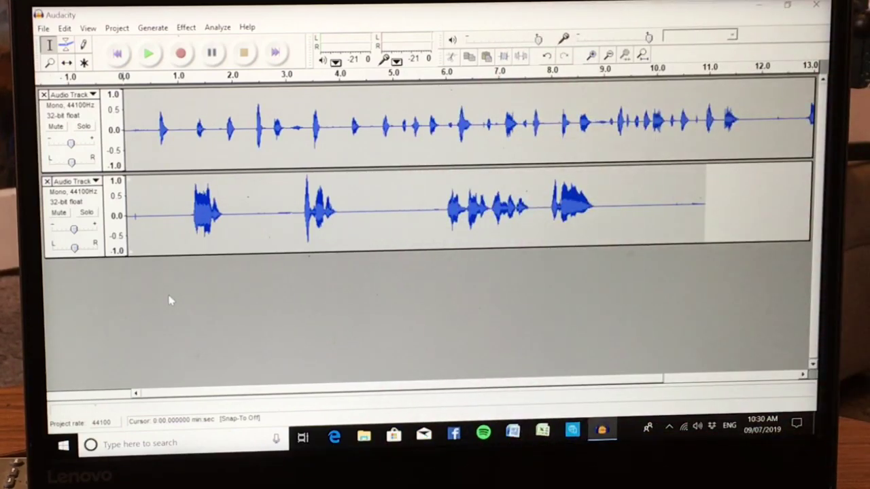
mouse_move(369, 234)
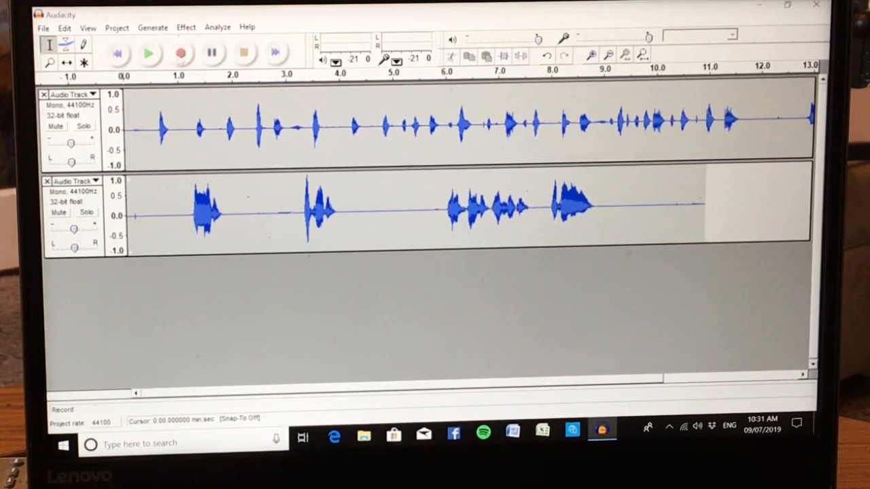
Start recording a third overdub track beneath the two existing tracks.
left_click(181, 53)
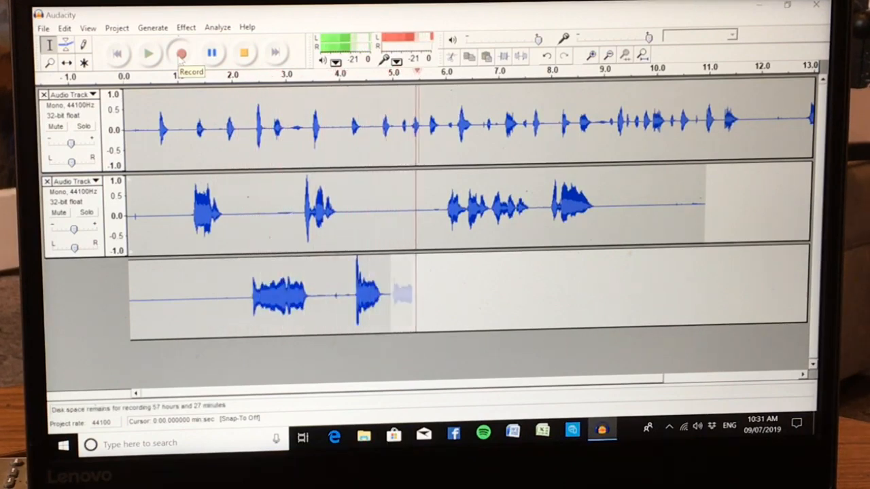
Stop the third overdub recording, leaving three stacked mono tracks.
left_click(179, 54)
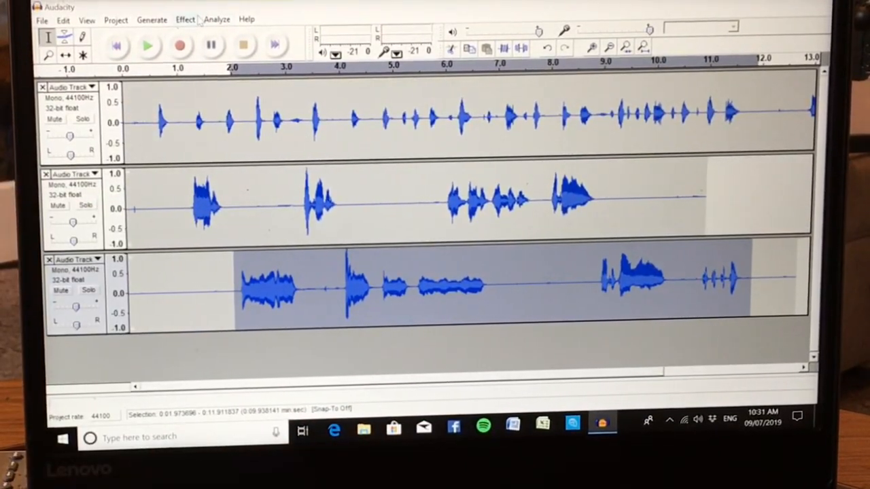
Choose Effect > Normalize for the selected section of the third track.
left_click(184, 19)
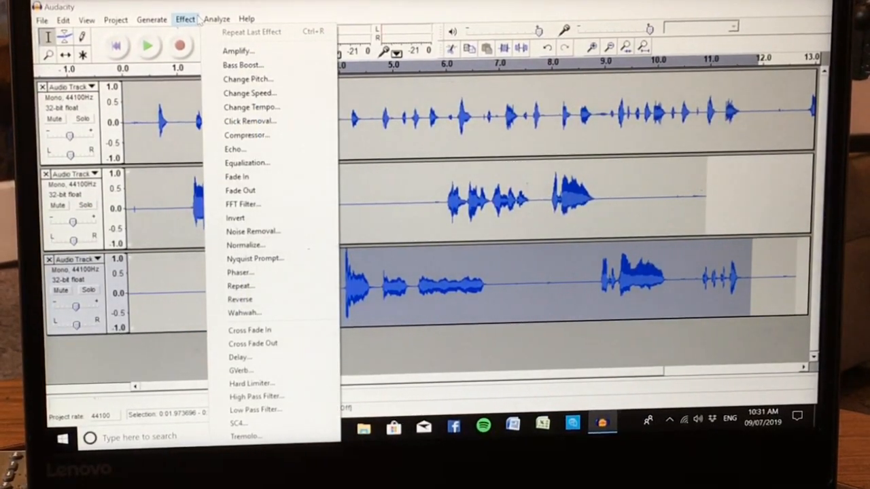
mouse_move(218, 149)
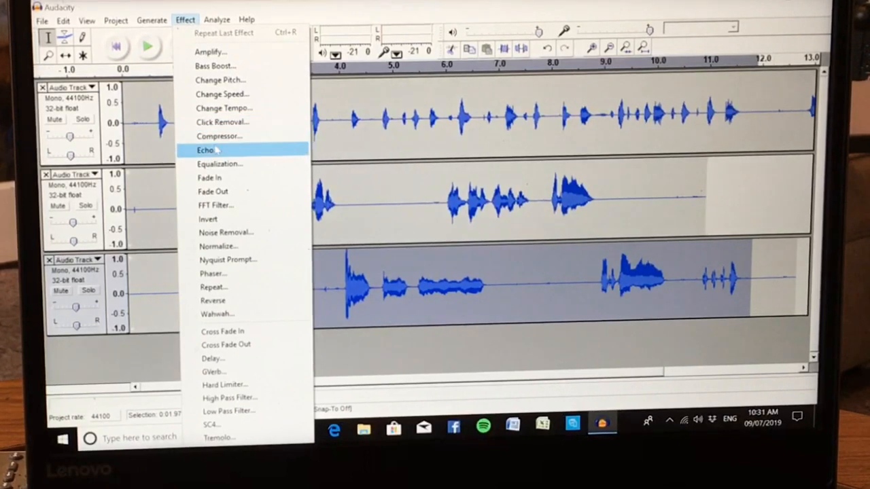
mouse_move(219, 136)
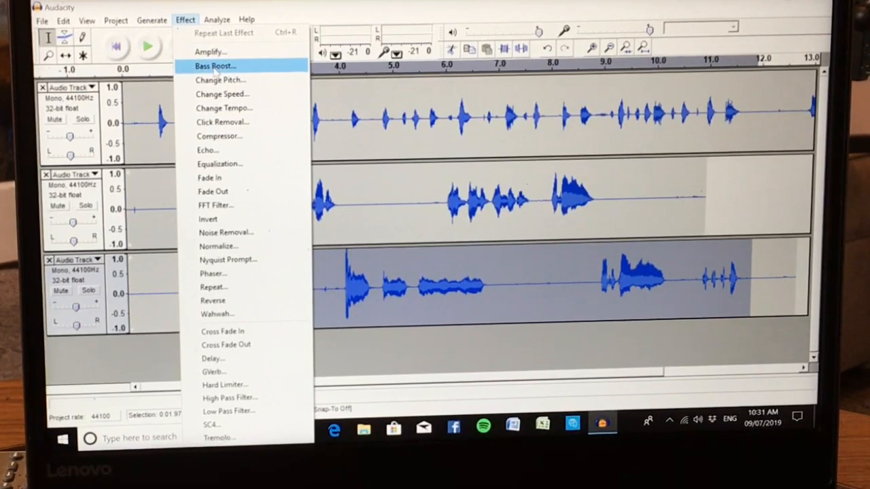
mouse_move(213, 191)
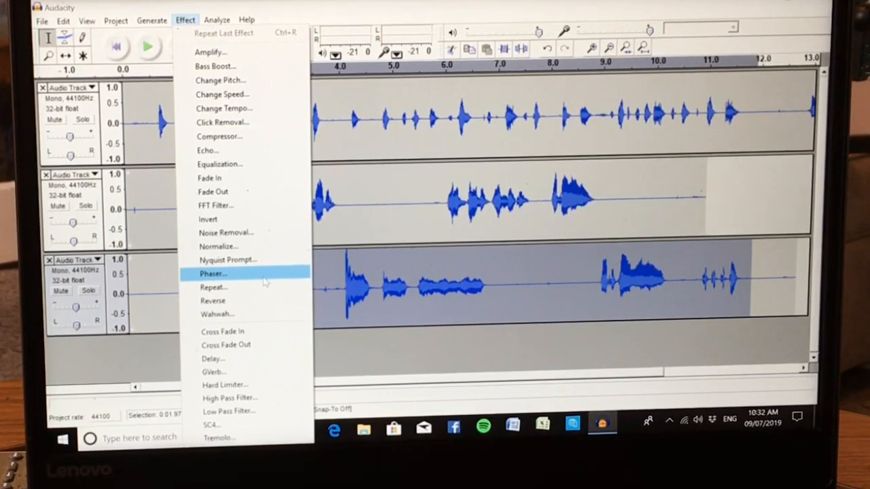
left_click(219, 247)
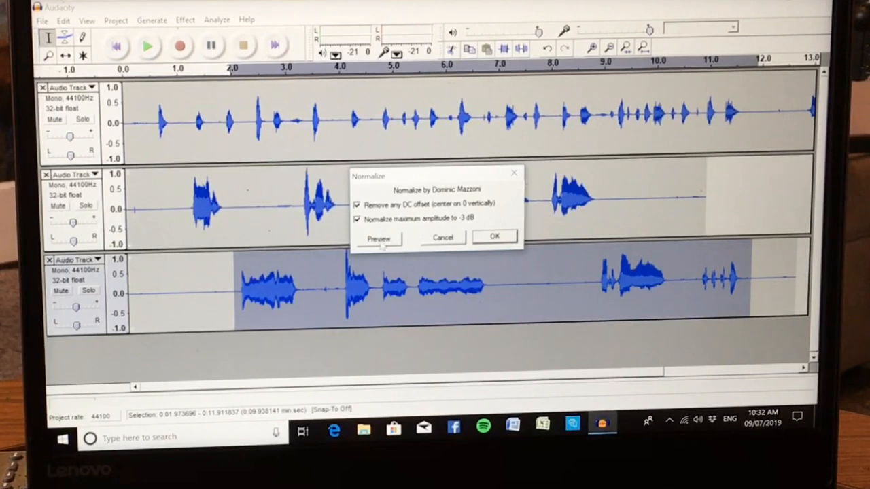
Preview, then apply Normalize at -3 dB with DC offset removal.
left_click(379, 238)
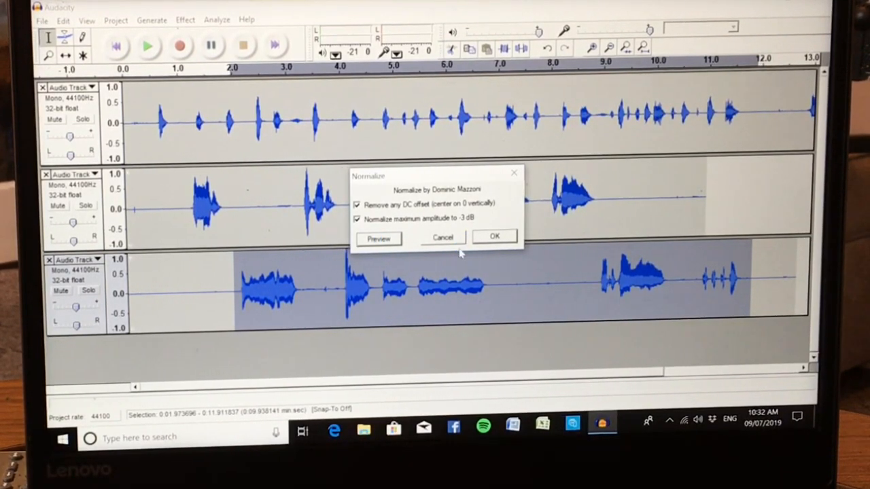
left_click(494, 236)
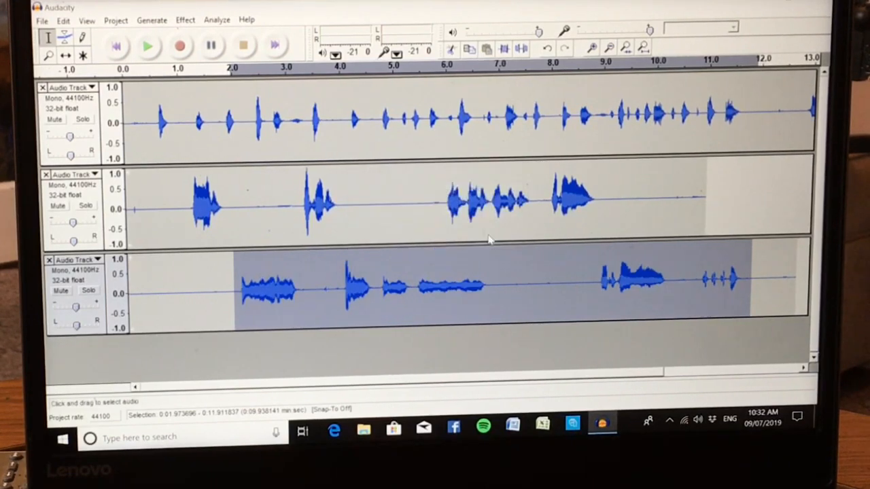
left_click(184, 19)
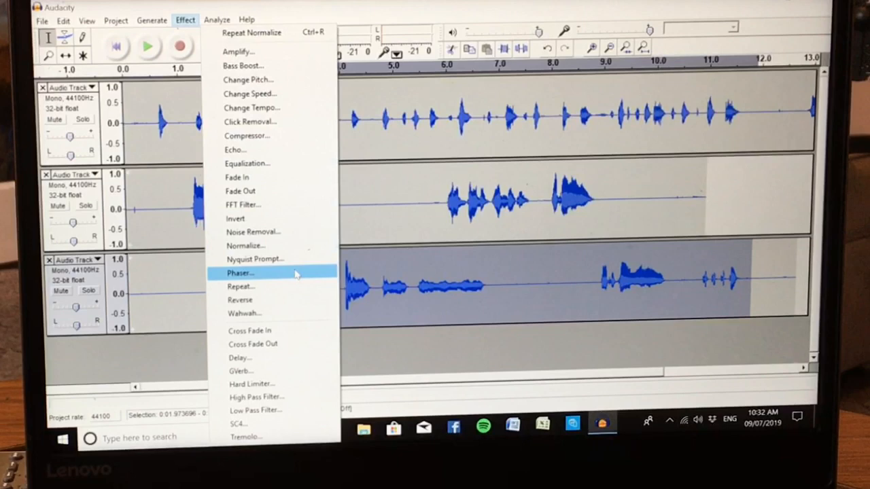
mouse_move(261, 343)
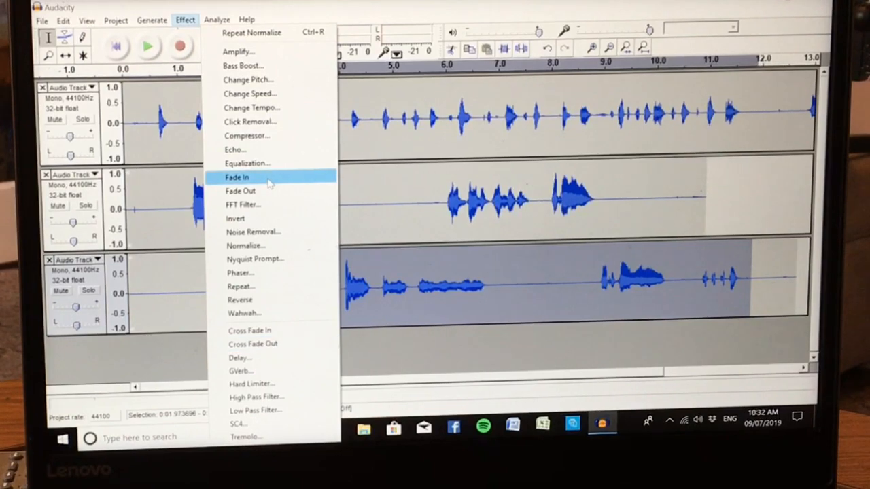
mouse_move(263, 137)
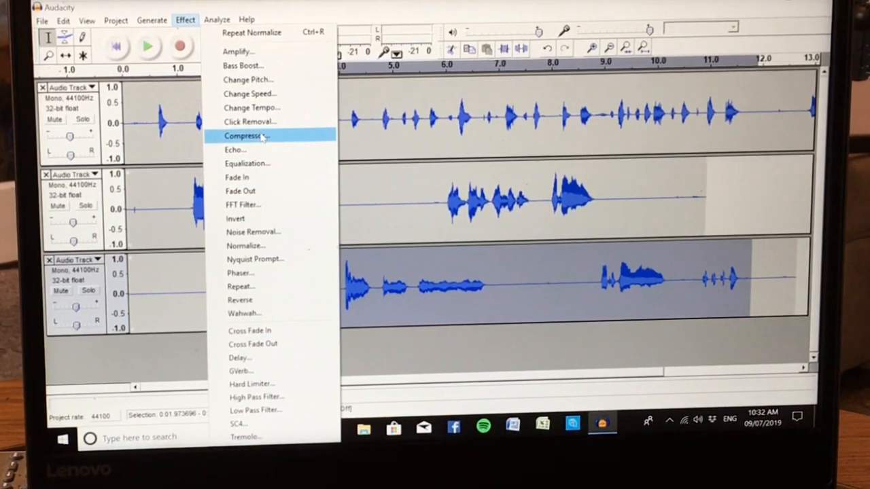
Choose Compressor from the Effect menu for the third track's selection.
left_click(247, 135)
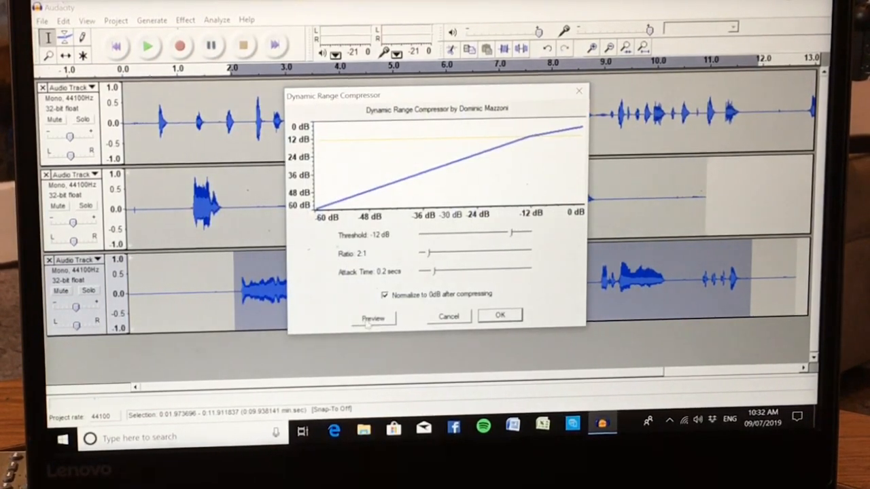
Lower the compressor threshold to -33 dB, preview the result, and apply it to the third track.
left_click(374, 317)
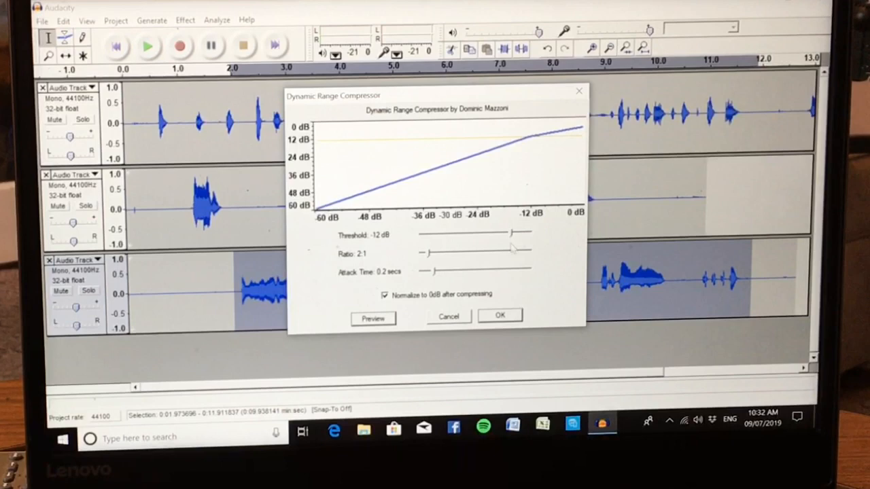
left_click_drag(507, 234, 483, 234)
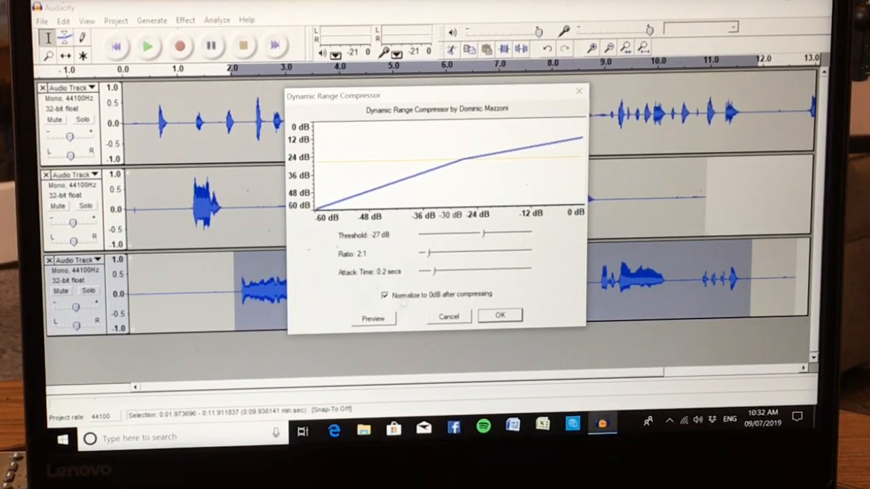
left_click(373, 317)
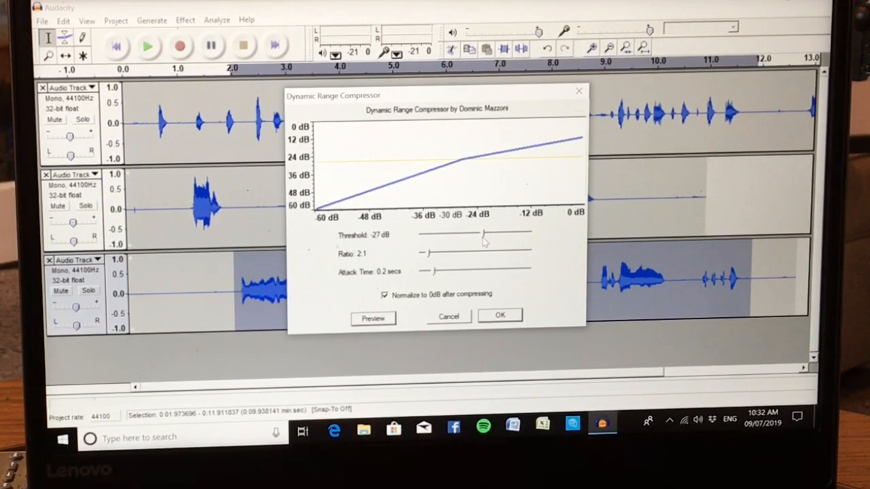
left_click_drag(483, 235, 471, 235)
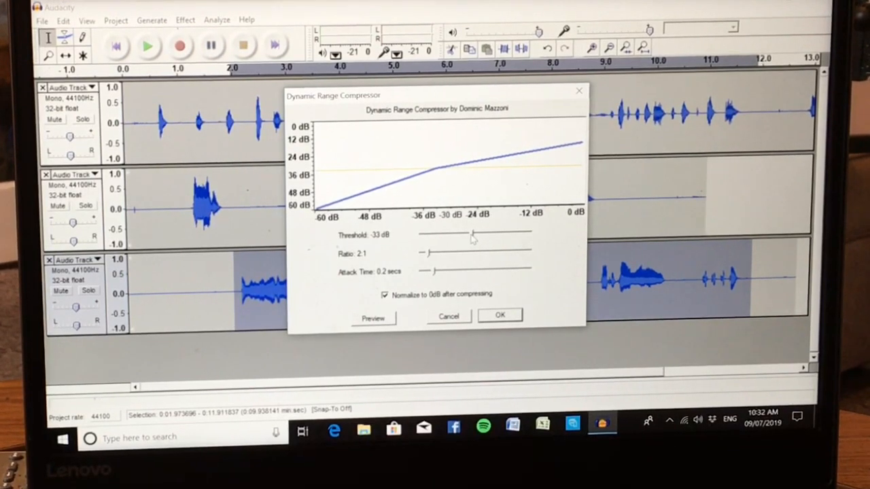
left_click(372, 317)
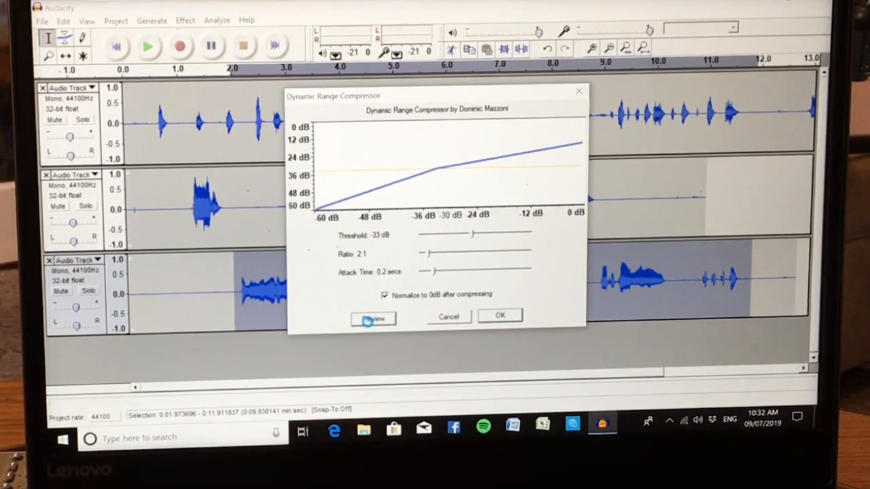
left_click(373, 318)
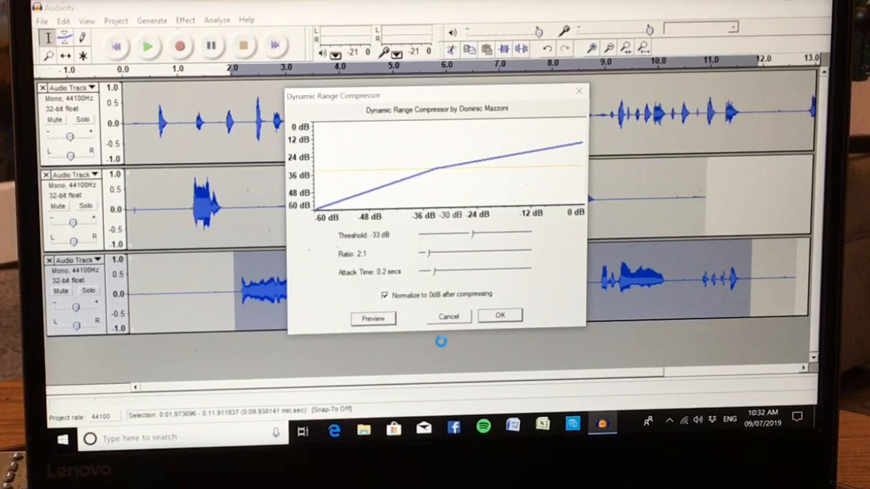
left_click(500, 315)
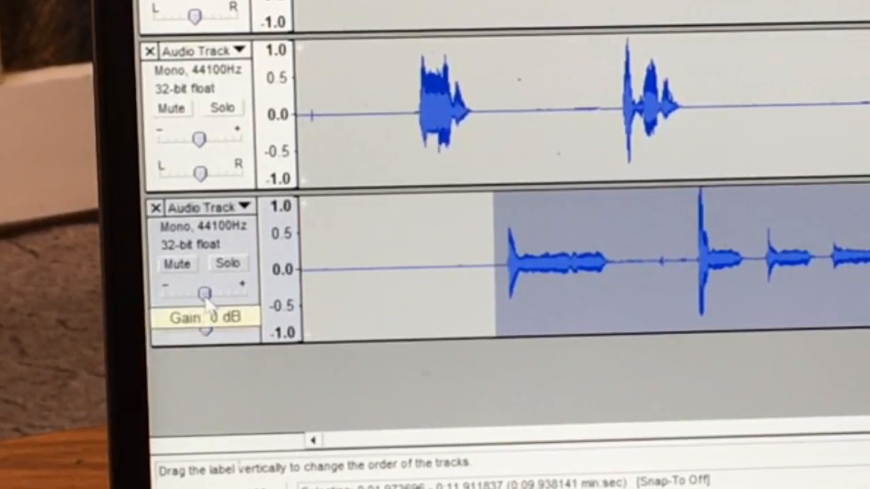
Turn down the third track's gain slider and solo that track.
left_click_drag(204, 292, 174, 292)
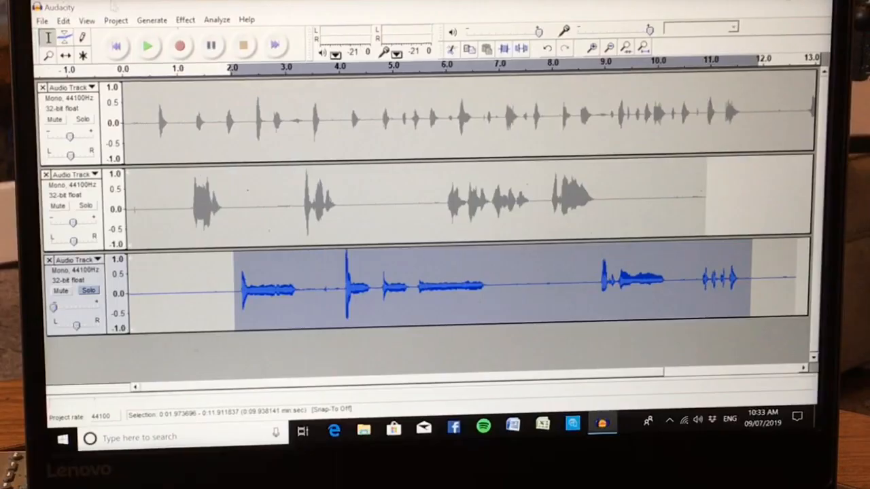
left_click(147, 46)
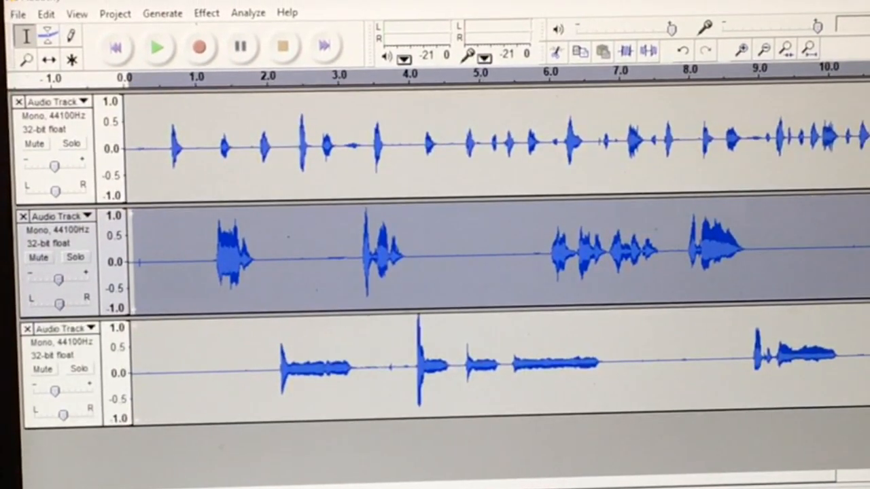
Apply Normalize to the second voice track from the Effect menu.
left_click(205, 12)
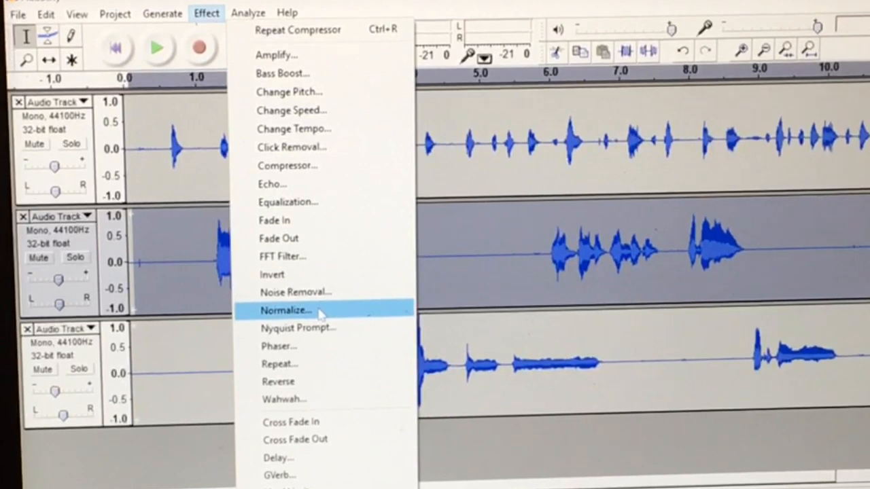
left_click(285, 310)
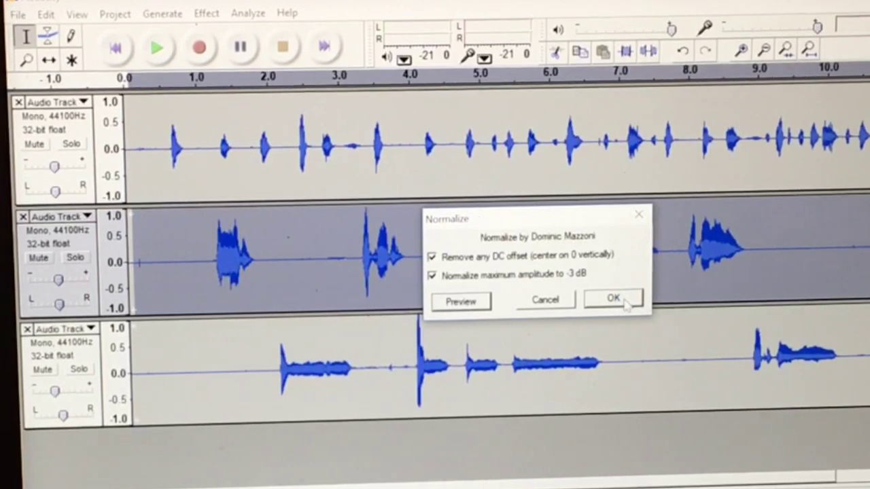
left_click(613, 301)
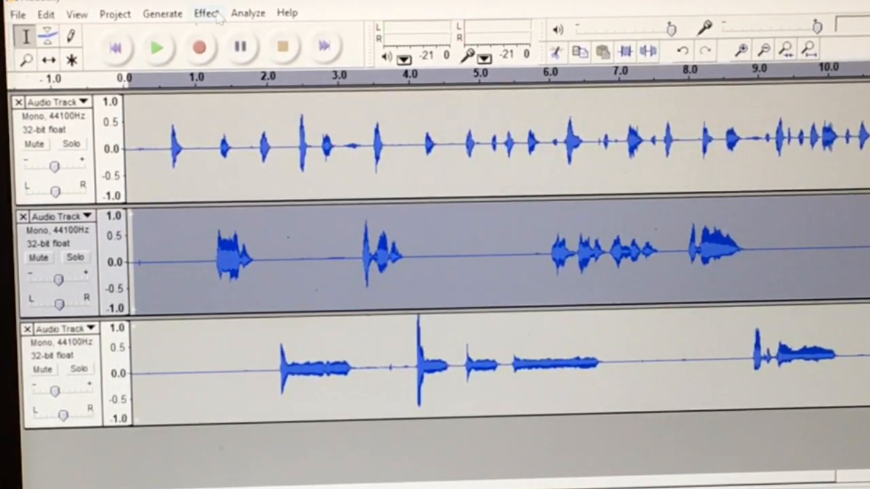
left_click(205, 13)
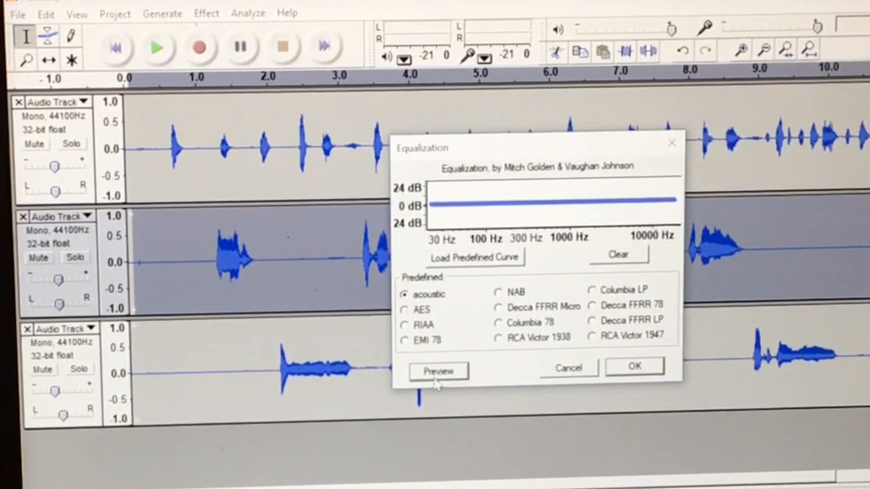
Preview the acoustic equalization curve on the second track, then try another preset.
left_click(438, 370)
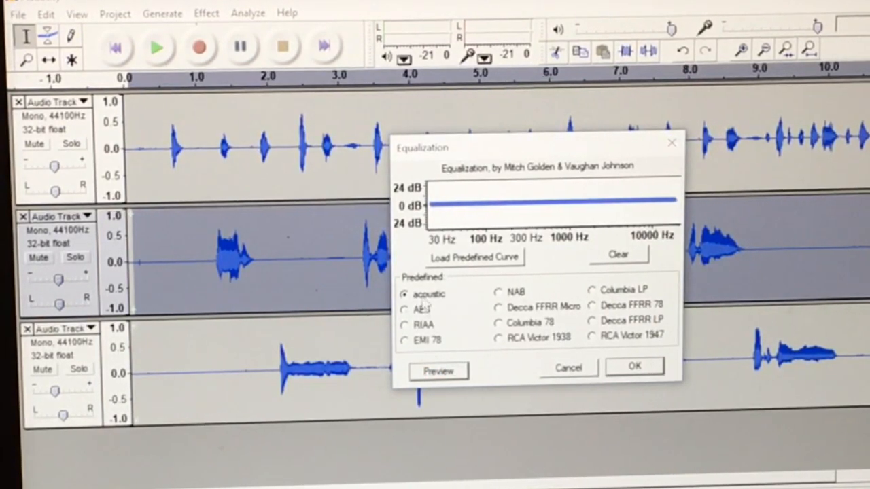
left_click(634, 367)
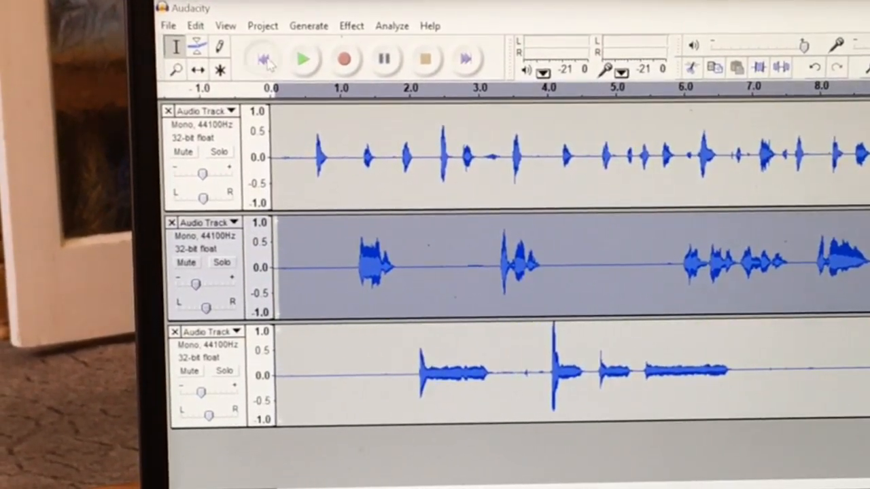
Rewind to the project start and set the second track's gain to -12 dB.
left_click(301, 58)
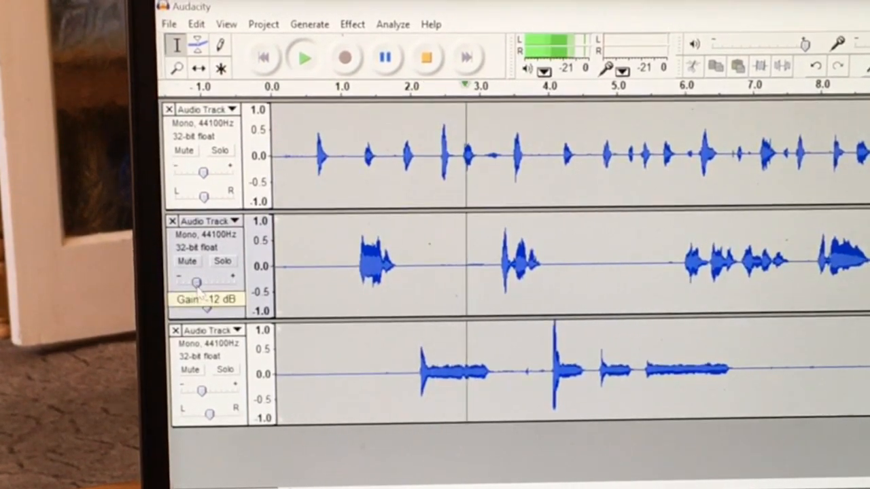
left_click_drag(197, 284, 208, 284)
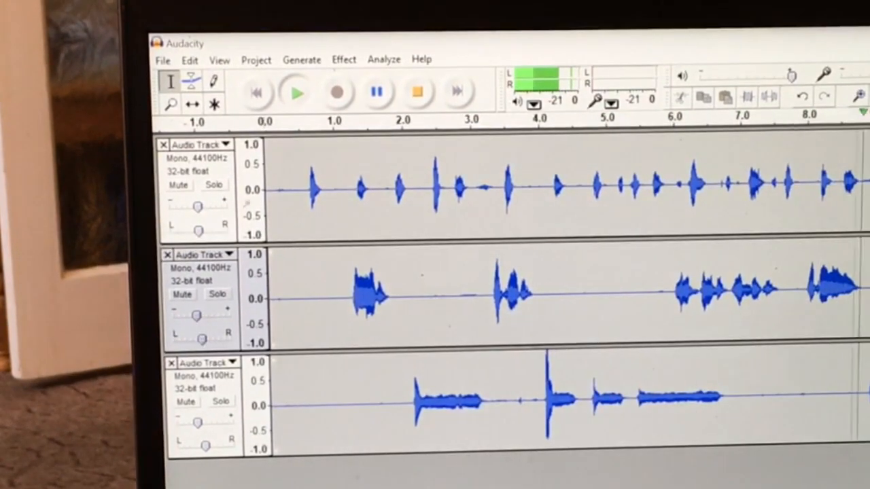
mouse_move(414, 94)
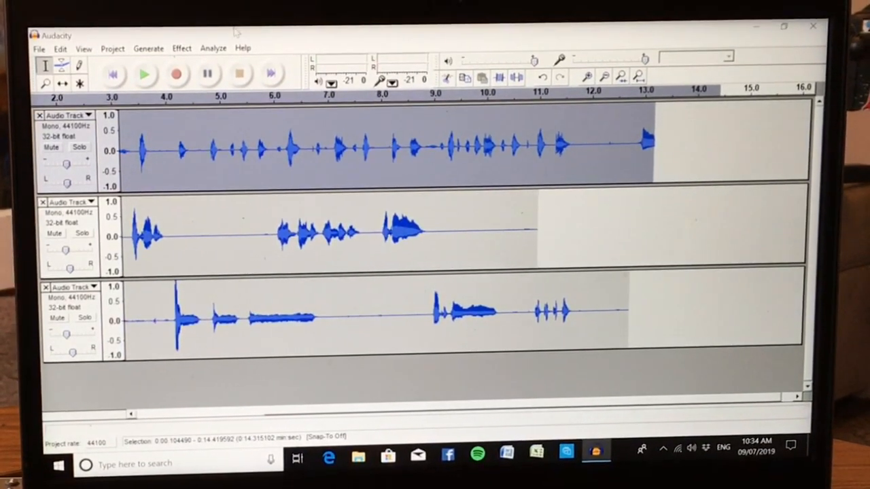
Normalize the first voice track to a -3 dB peak with DC offset removal.
left_click(180, 48)
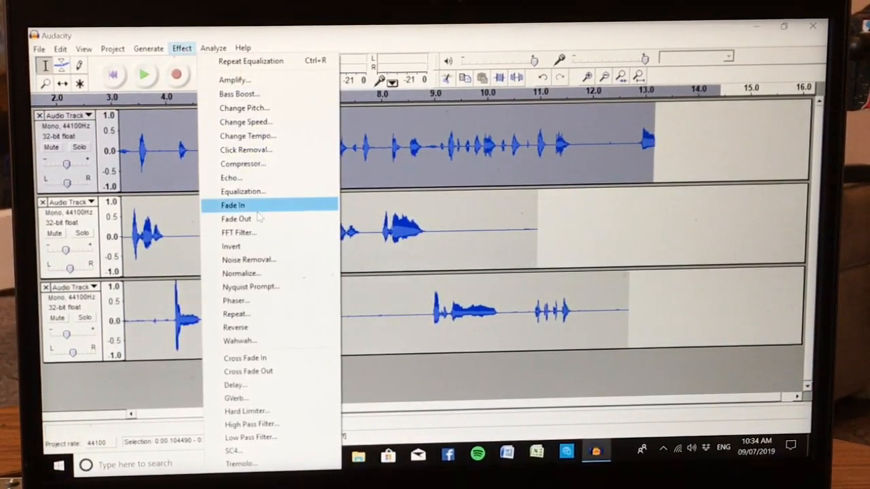
mouse_move(245, 273)
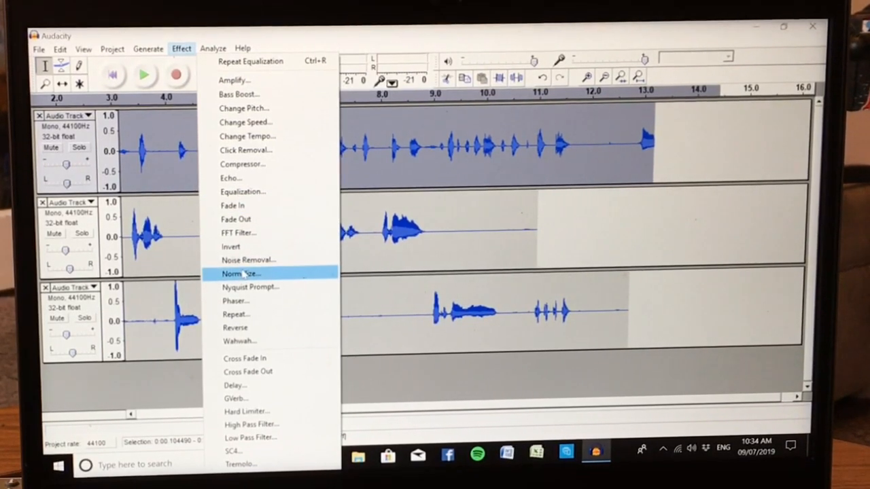
left_click(239, 274)
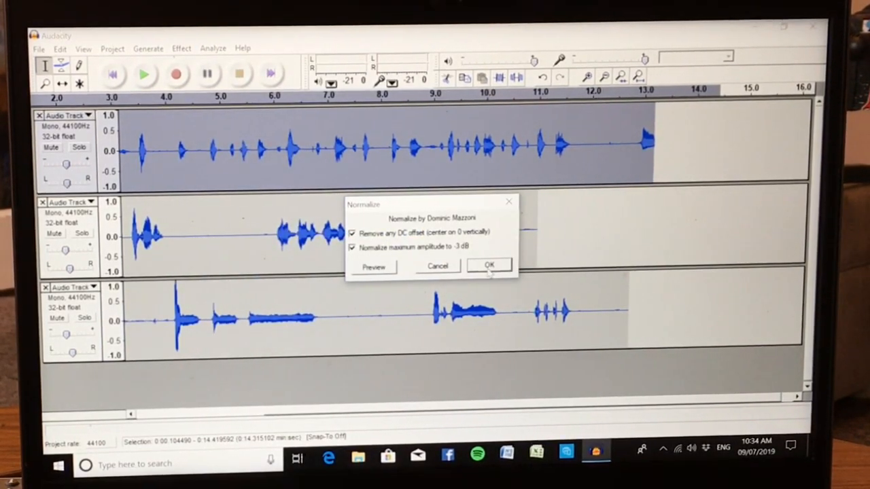
left_click(490, 265)
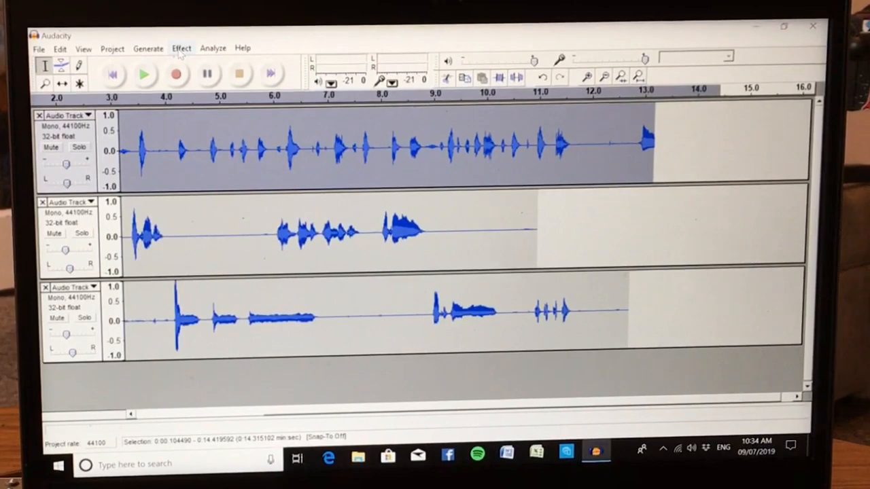
left_click(181, 47)
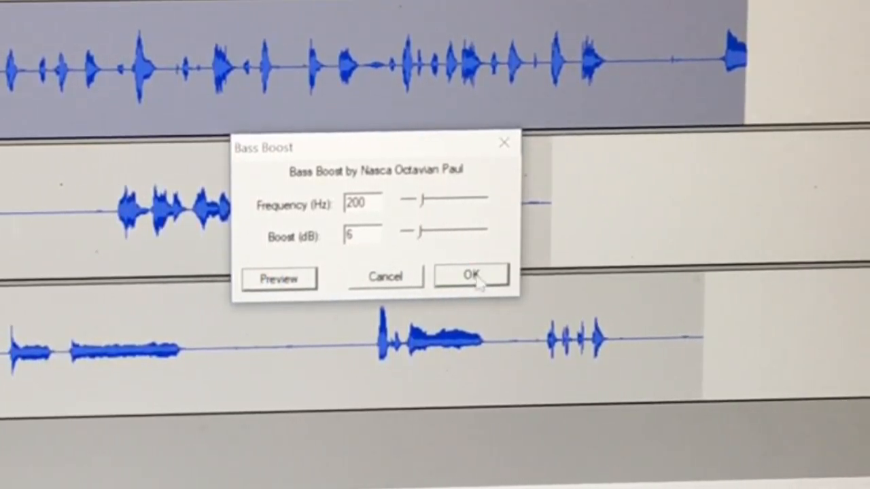
Confirm the 6 dB Bass Boost at 200 Hz.
left_click(472, 277)
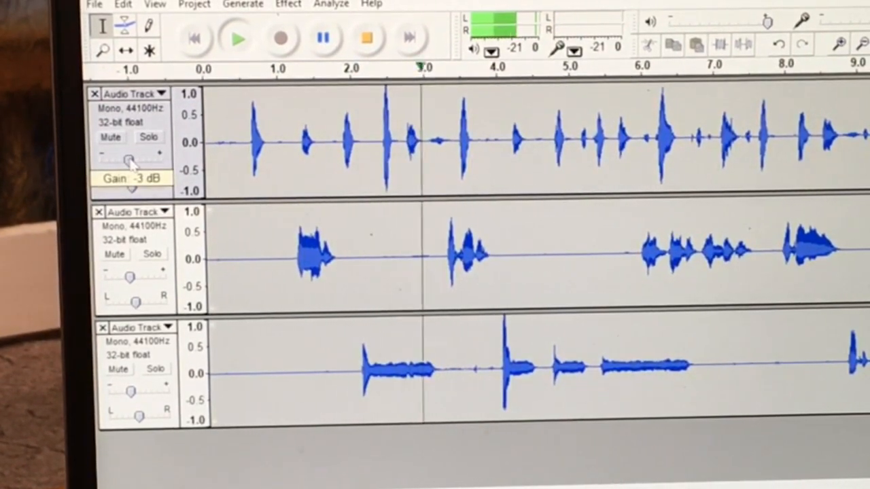
Drag the first voice track's gain slider down to -3 dB.
left_click_drag(132, 160, 125, 160)
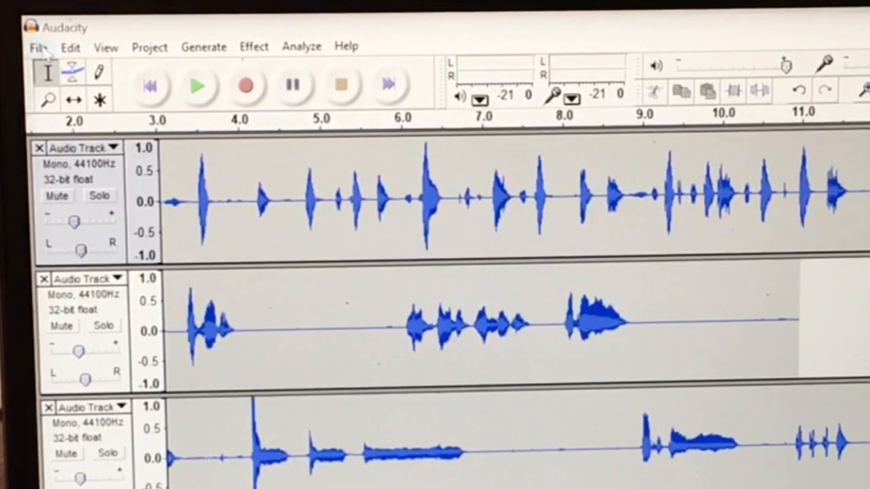
Export the mix to the Desktop as MP3 'vrb rap audacity', accepting mono mixdown and empty tags.
left_click(39, 48)
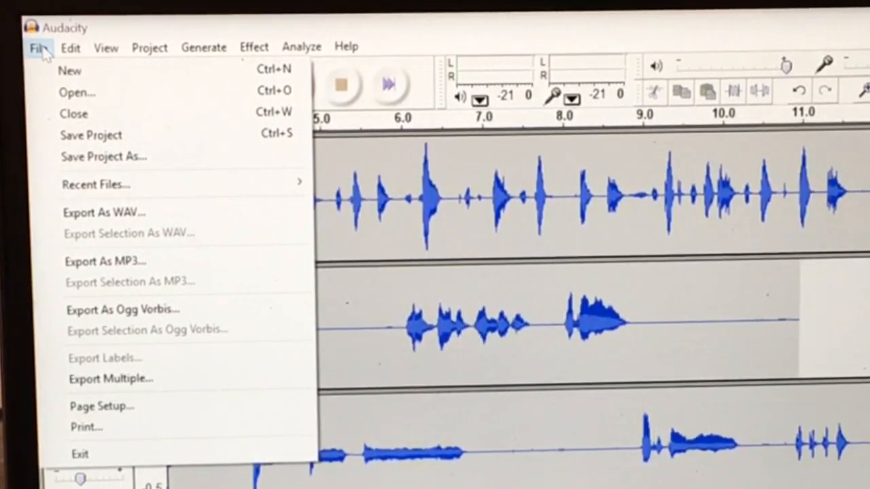
mouse_move(111, 264)
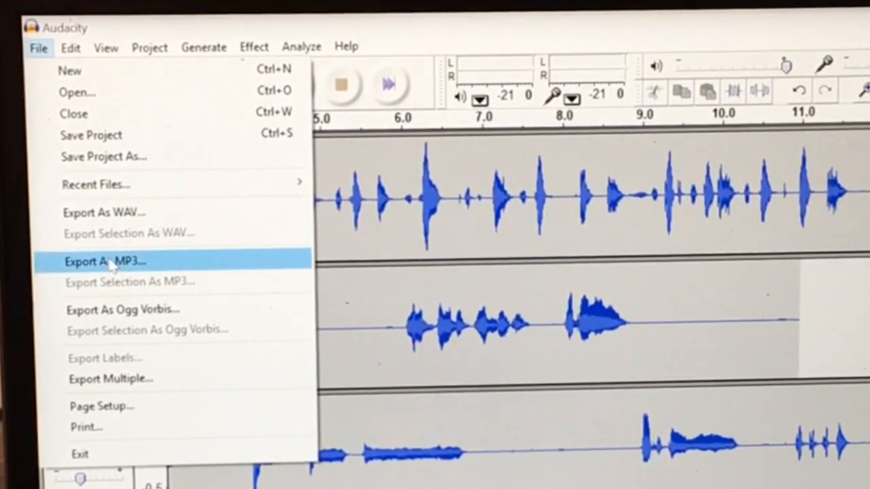
left_click(106, 262)
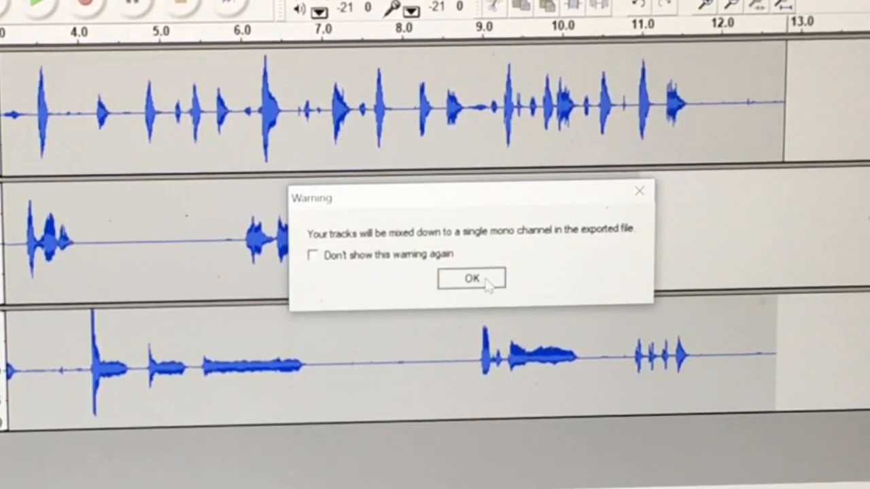
left_click(471, 279)
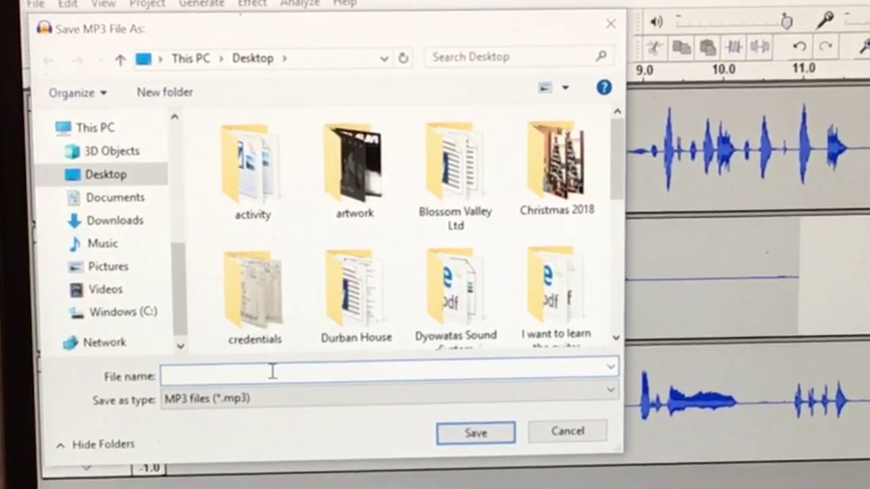
type("vrb")
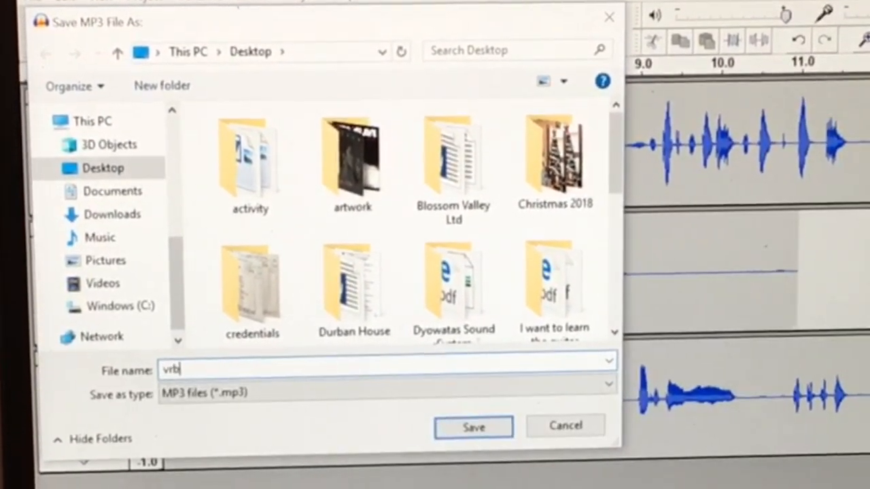
type("rap")
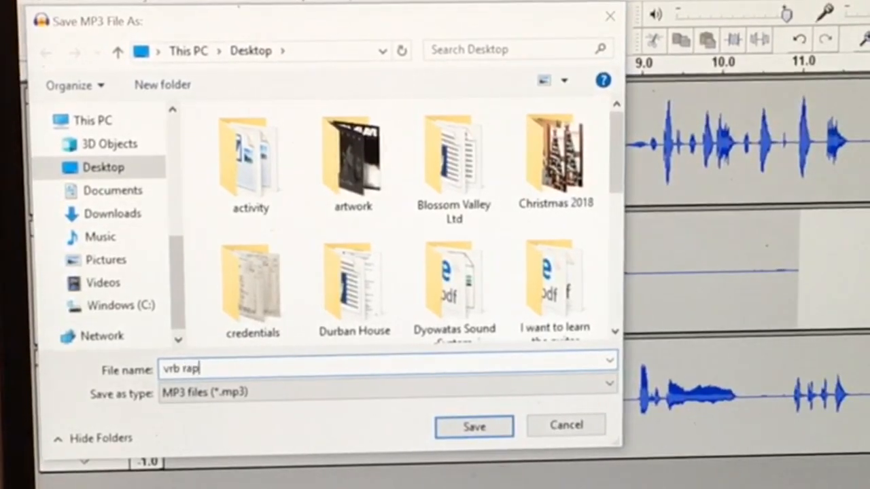
type("audacity")
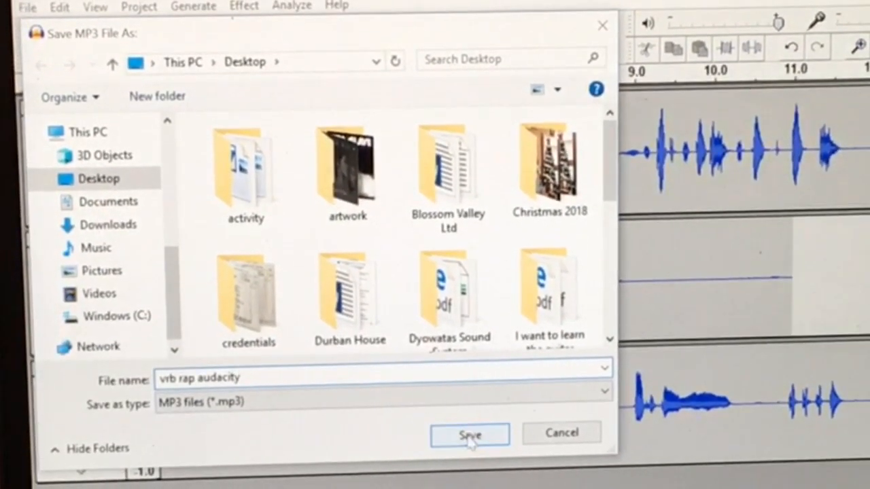
left_click(469, 433)
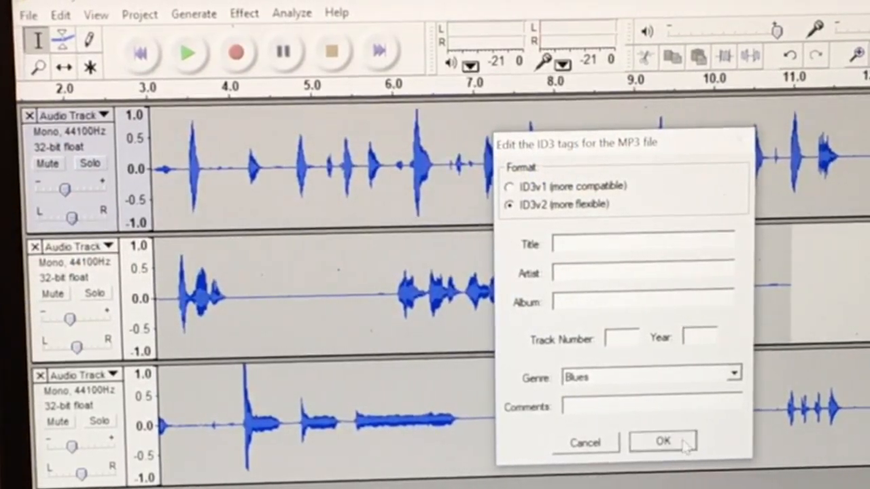
left_click(663, 442)
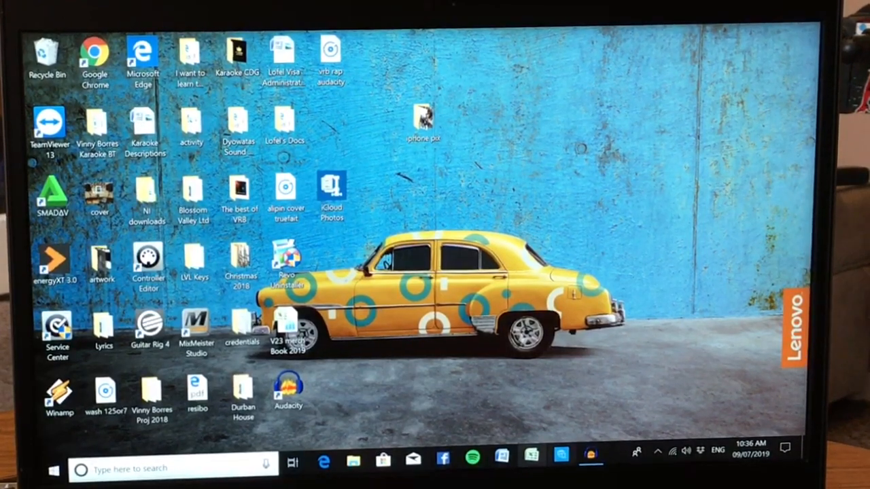
Minimize Audacity to reveal the exported 'vrb rap audacity' MP3 on the desktop.
left_click(583, 457)
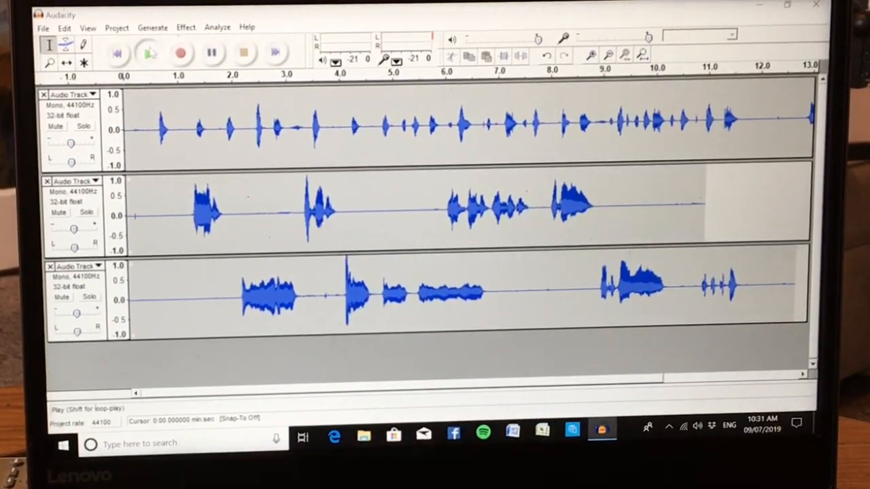
left_click(147, 52)
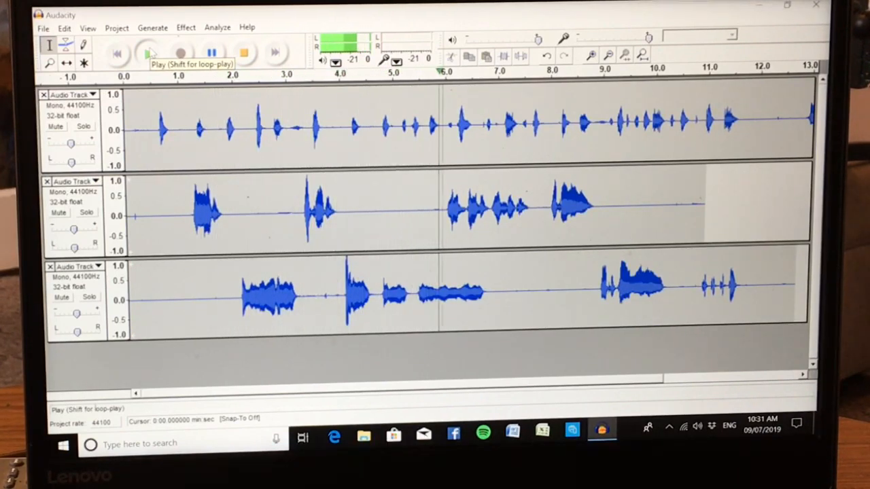
left_click(148, 53)
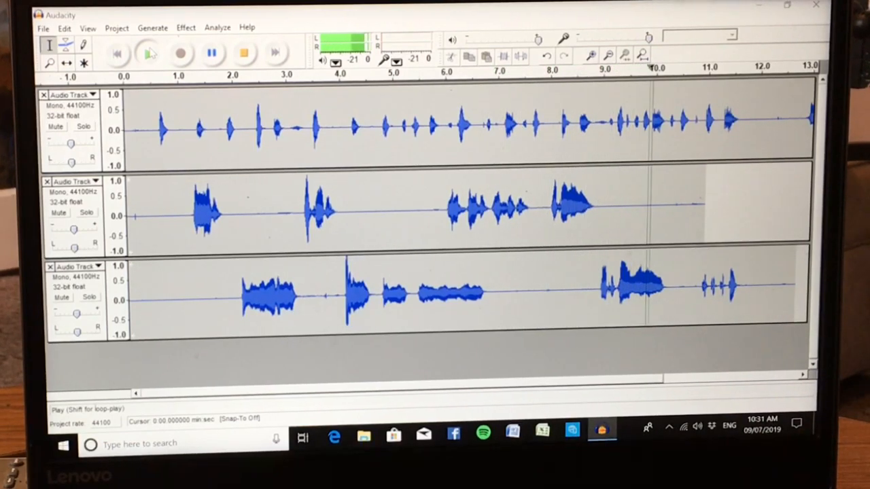
left_click(149, 53)
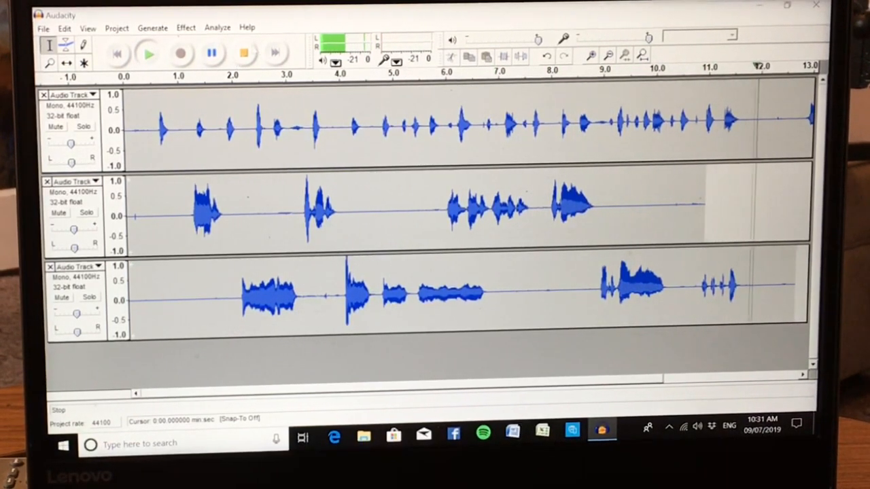